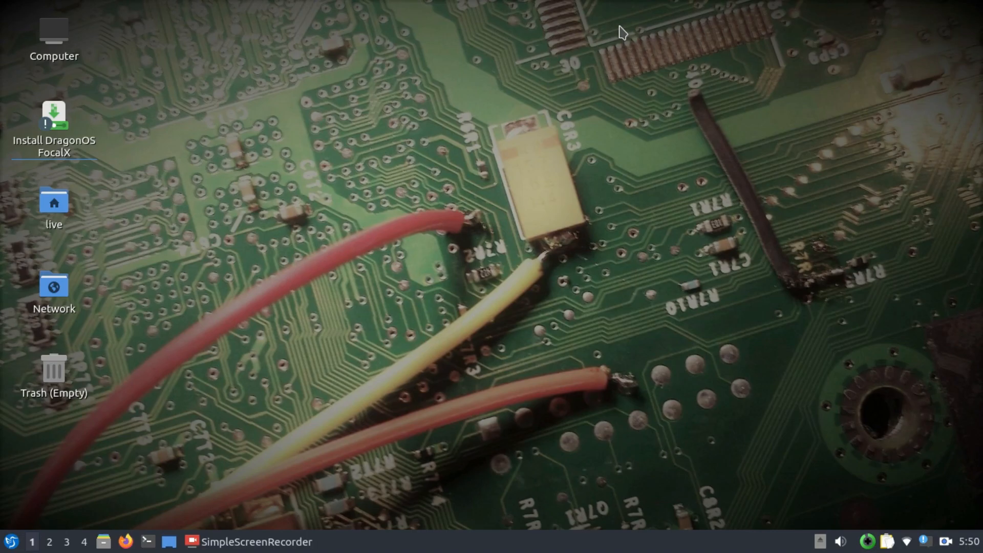
mouse_move(80, 497)
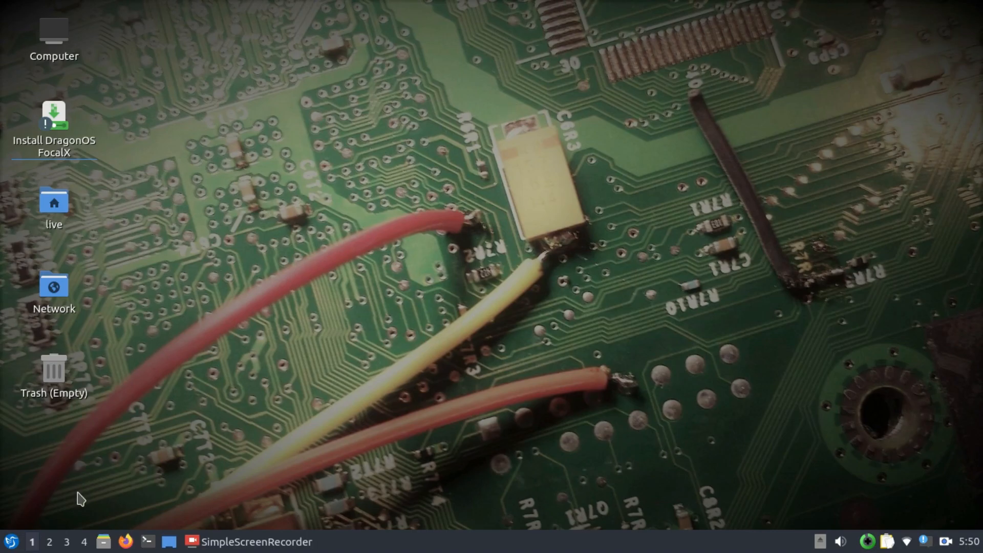
- Launch HackRF-Spectrum-Analyzer from the Other category of the application menu
left_click(9, 542)
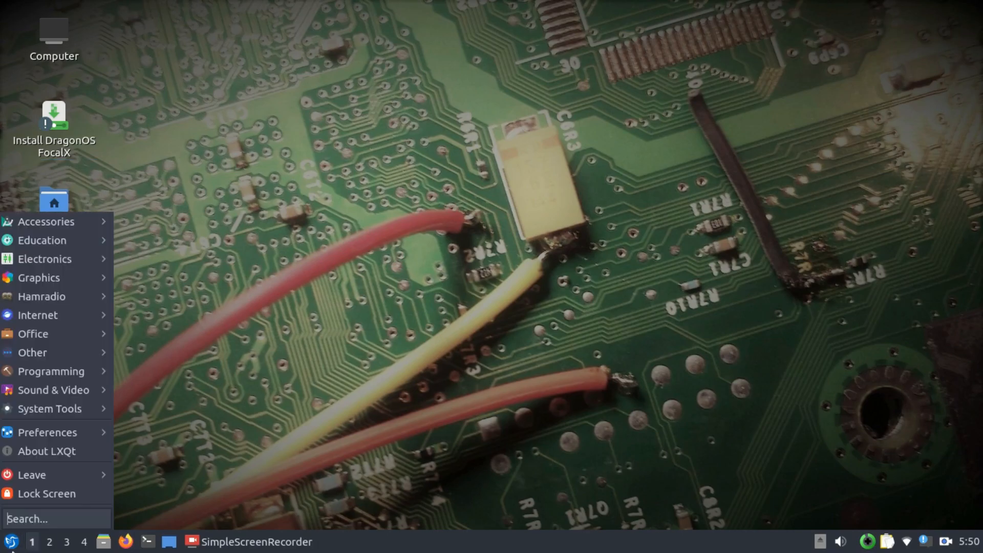
left_click(32, 352)
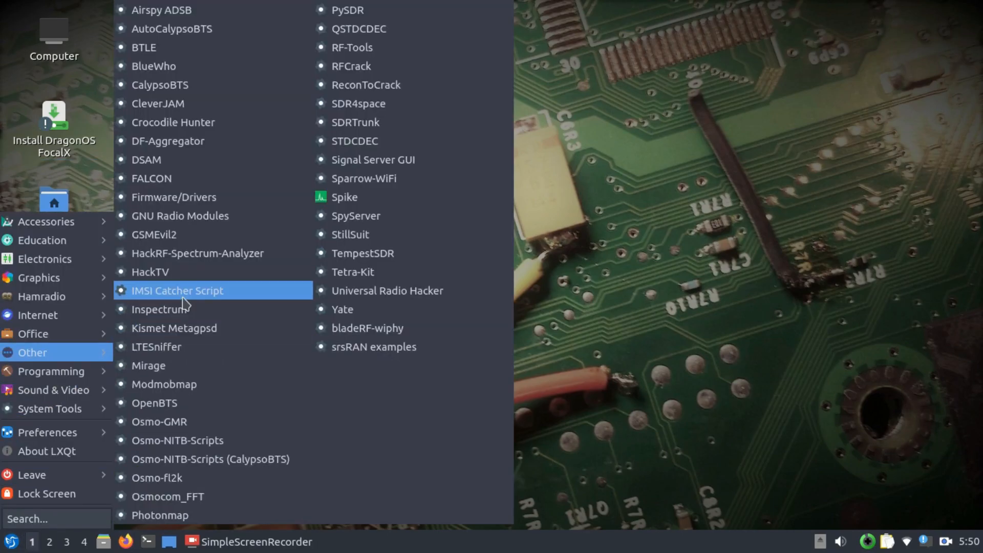
left_click(196, 253)
type("ls")
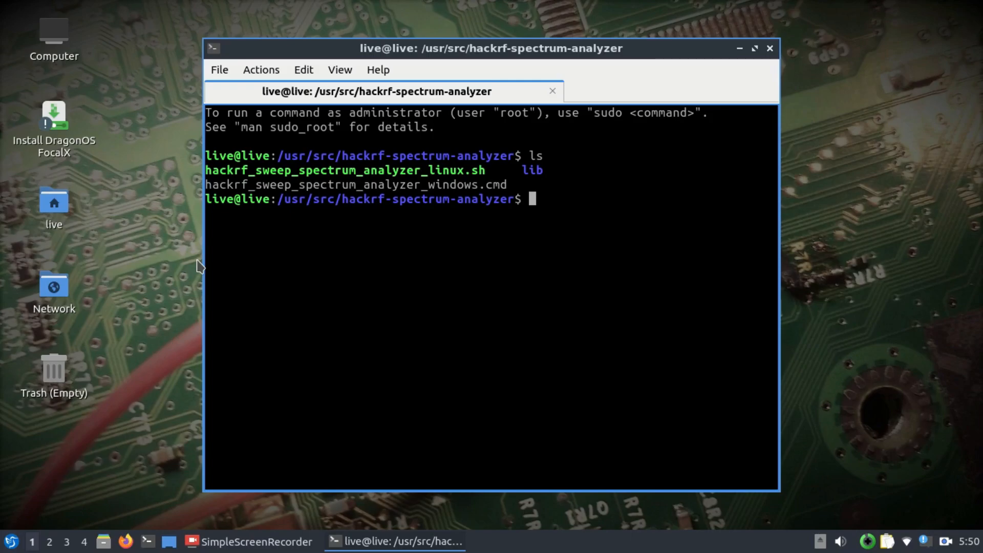
- Run ./hackrf_sweep_spectrum_analyzer_linux.sh to start the live 2400–2500 MHz sweep
type("./")
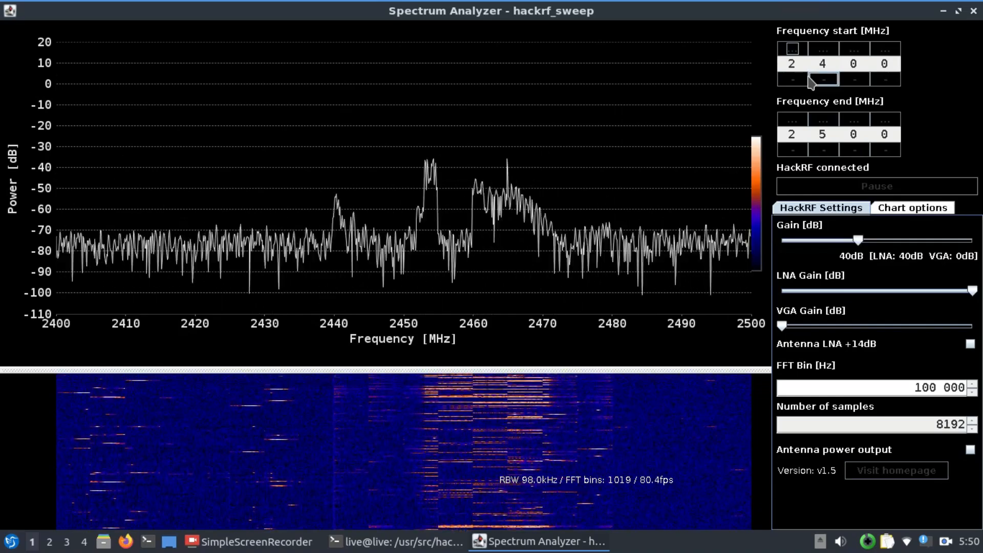
mouse_move(674, 100)
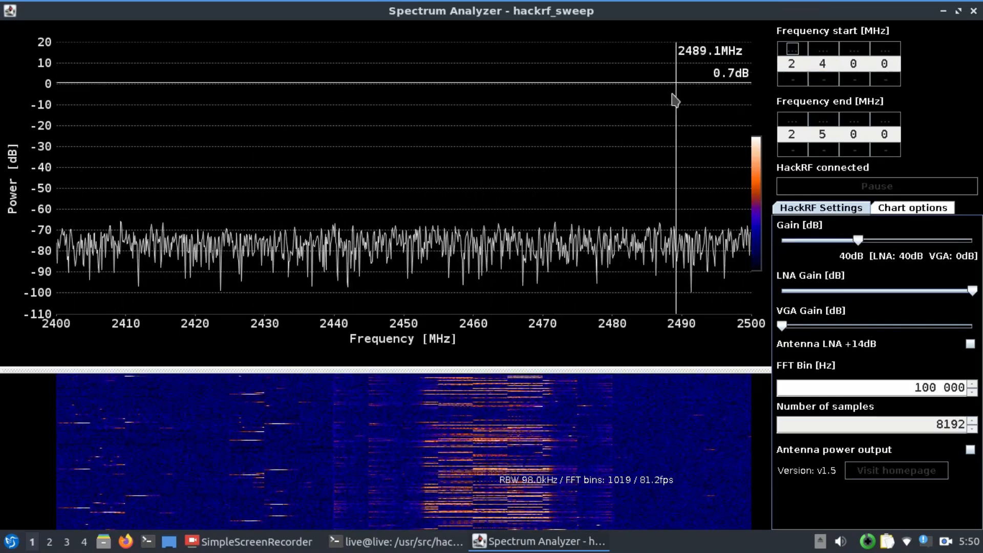
mouse_move(493, 200)
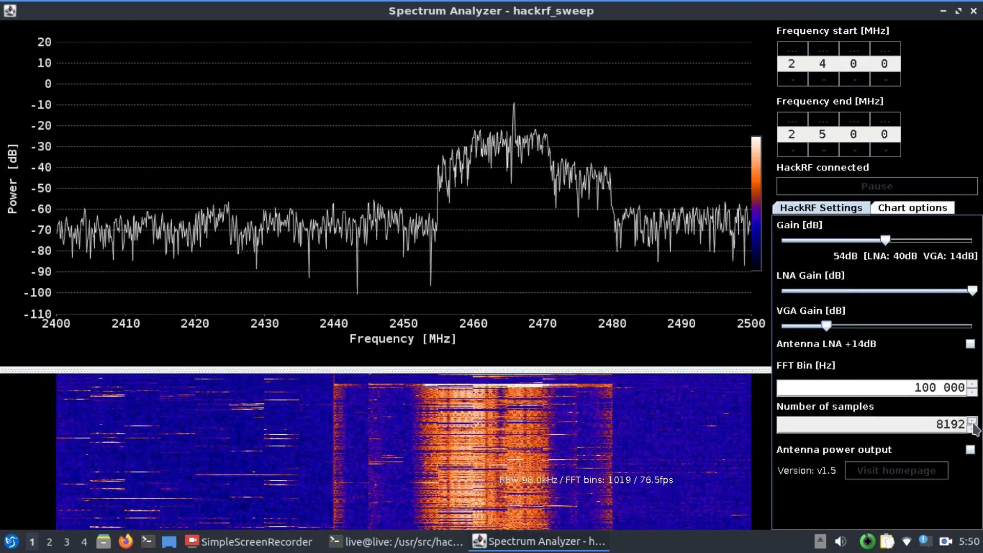
- Double the FFT sample count to 16384
left_click(973, 422)
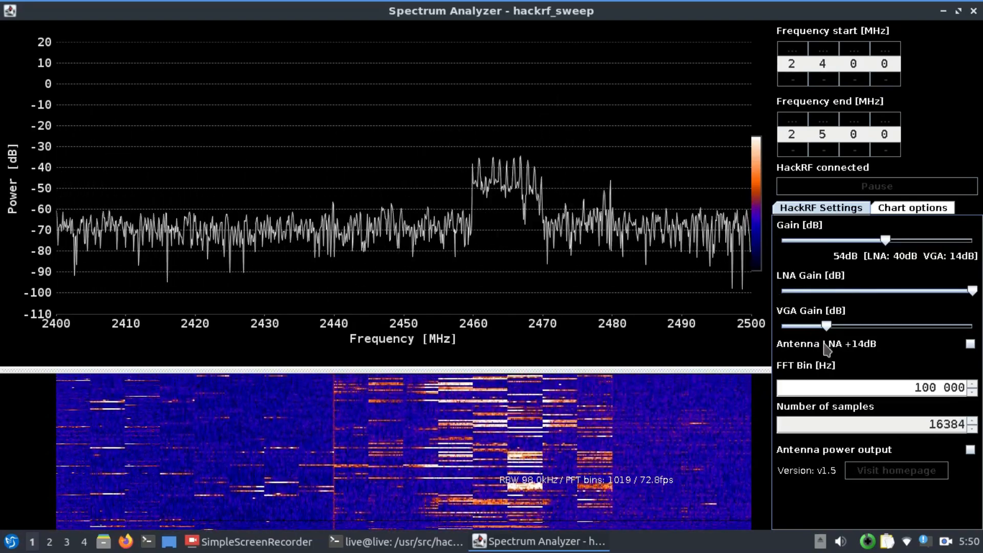
mouse_move(685, 422)
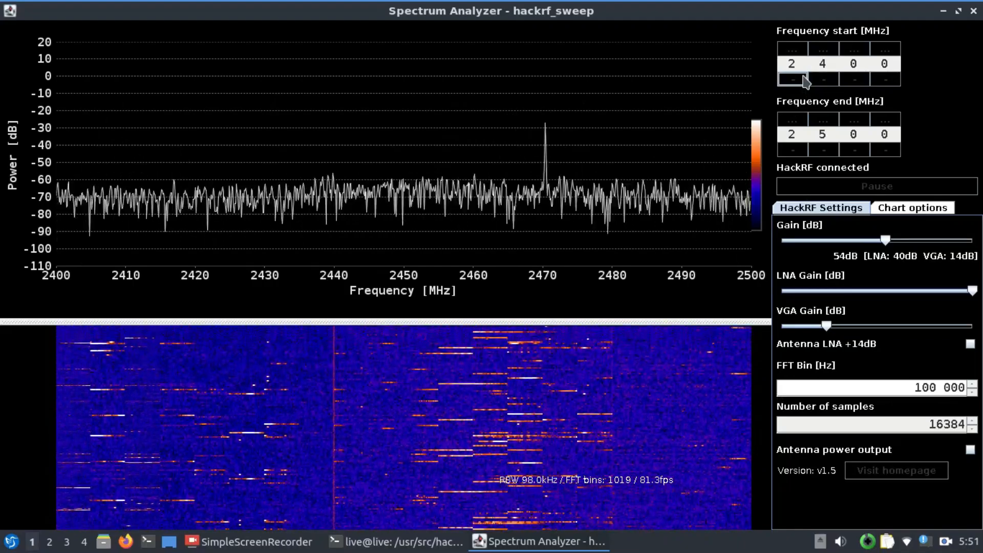
- Lower Frequency start to 400 MHz, then raise it by 100 MHz
left_click(792, 79)
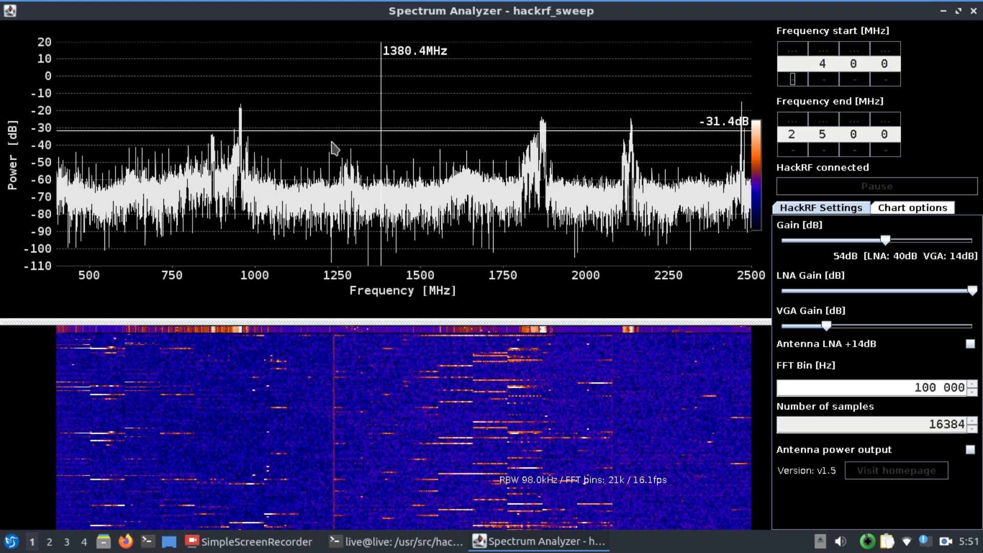
mouse_move(191, 100)
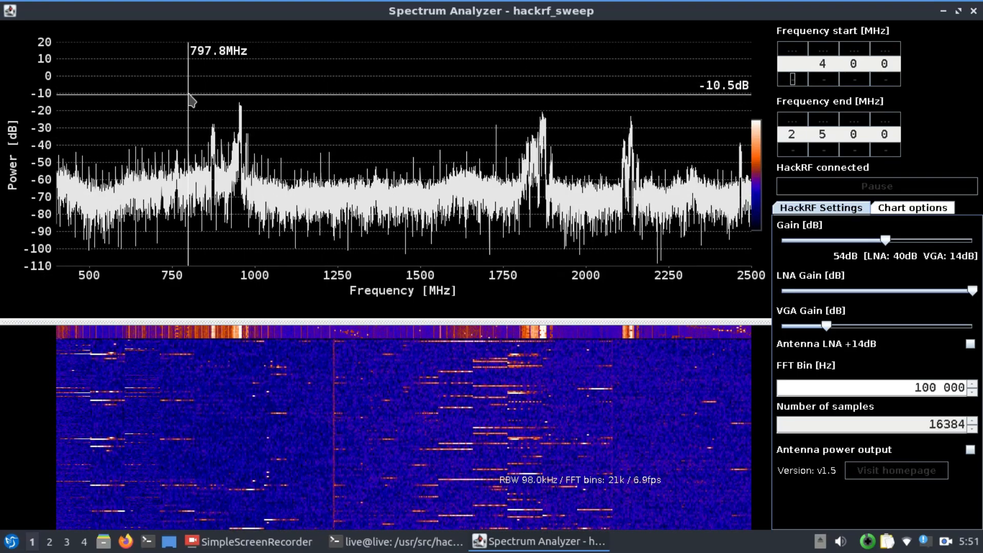
mouse_move(248, 112)
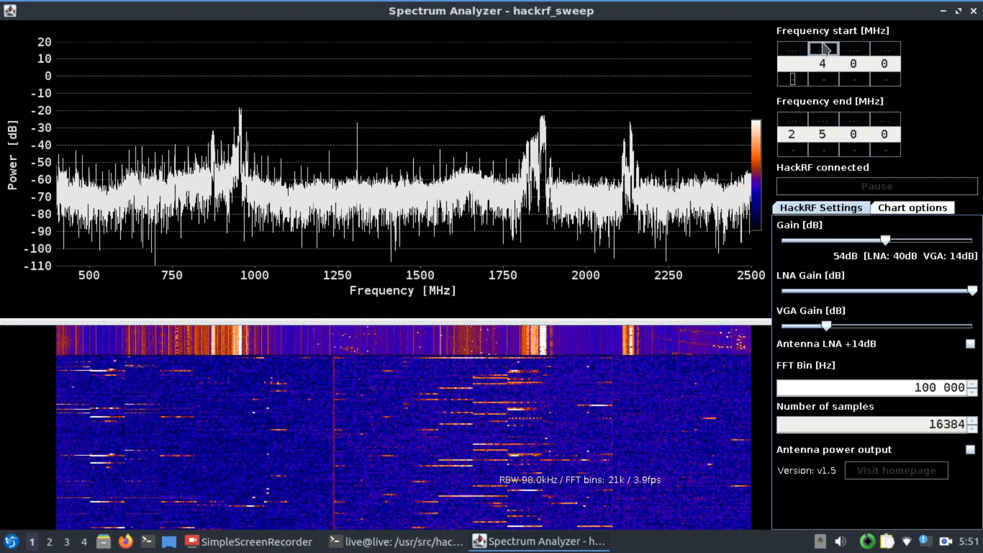
left_click(822, 48)
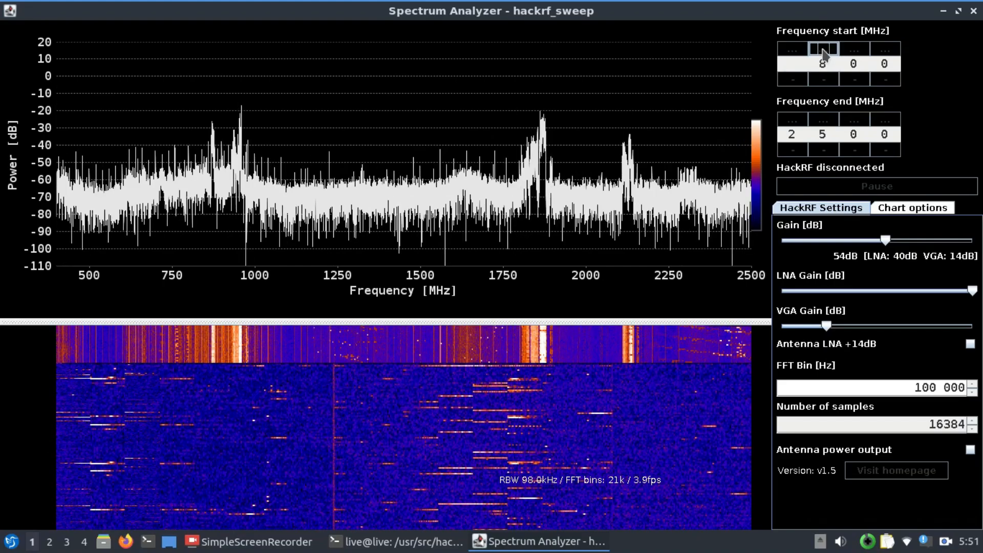
- Set Frequency start to 900 MHz and Frequency end to 970 MHz
left_click(821, 48)
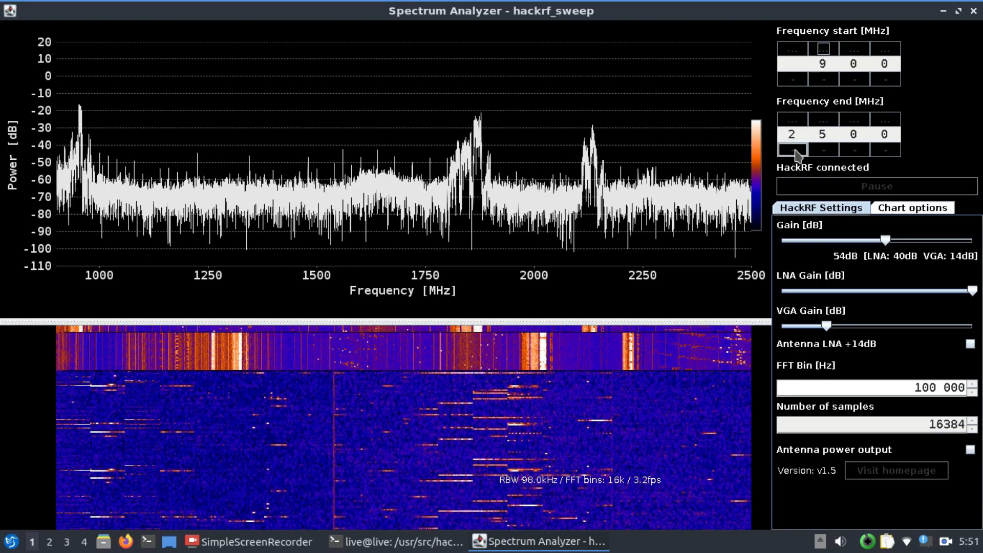
left_click(790, 149)
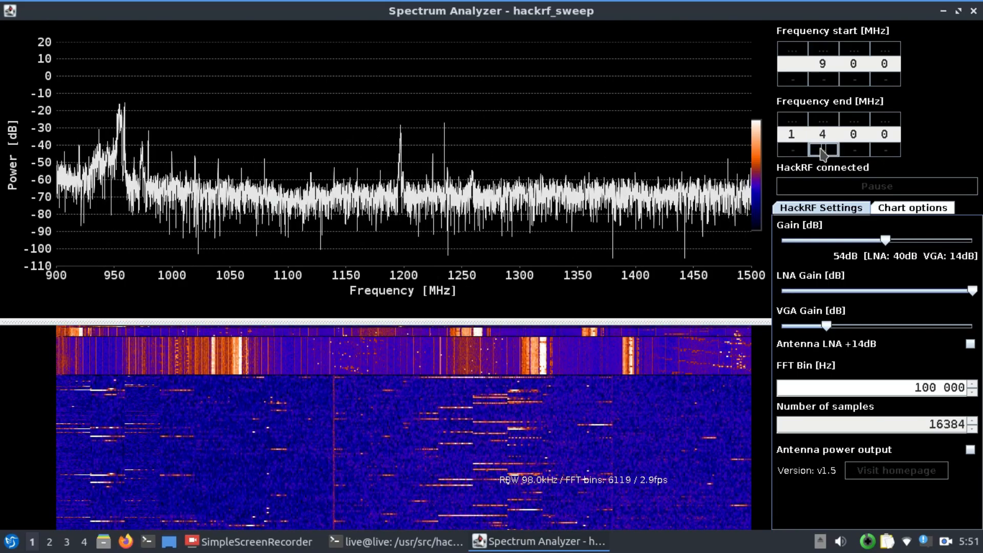
left_click(822, 118)
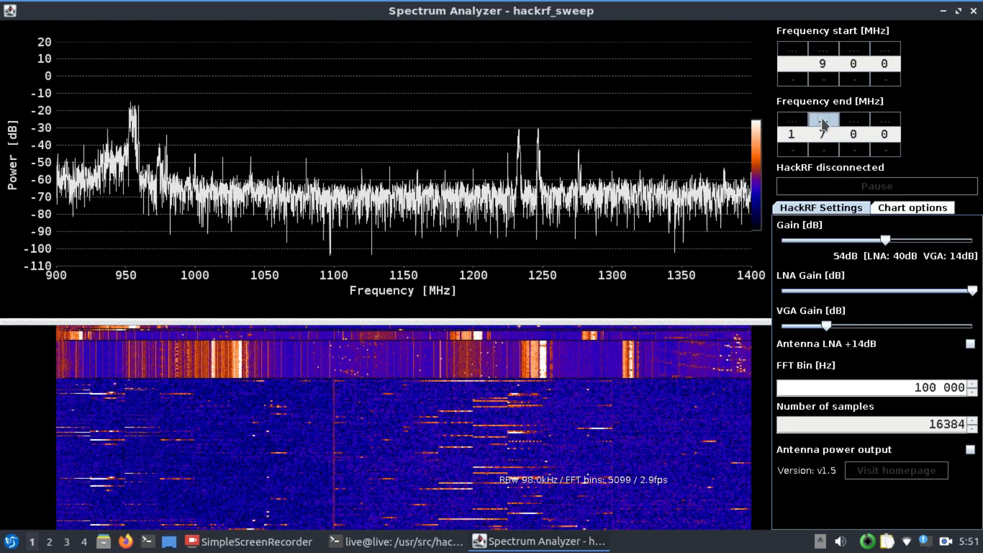
left_click(822, 118)
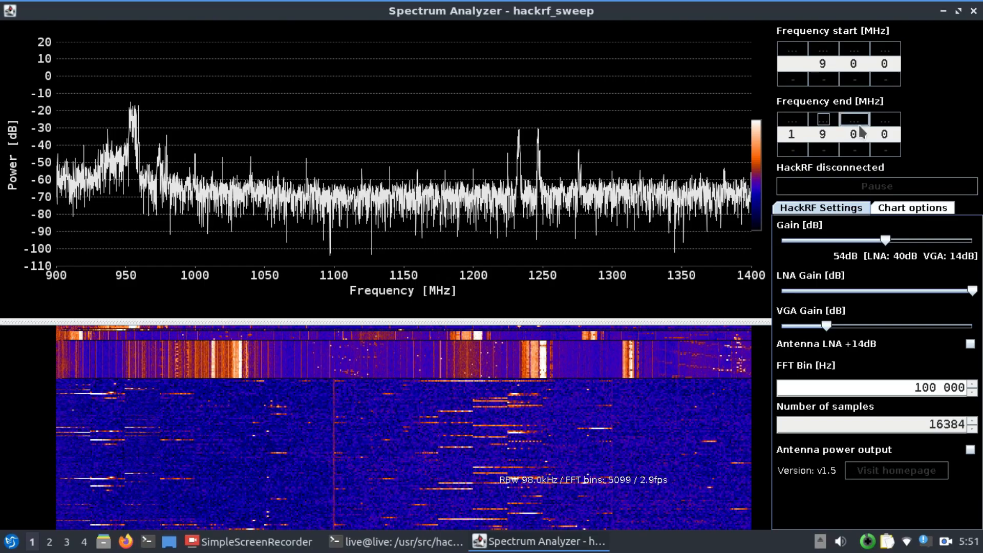
left_click(853, 120)
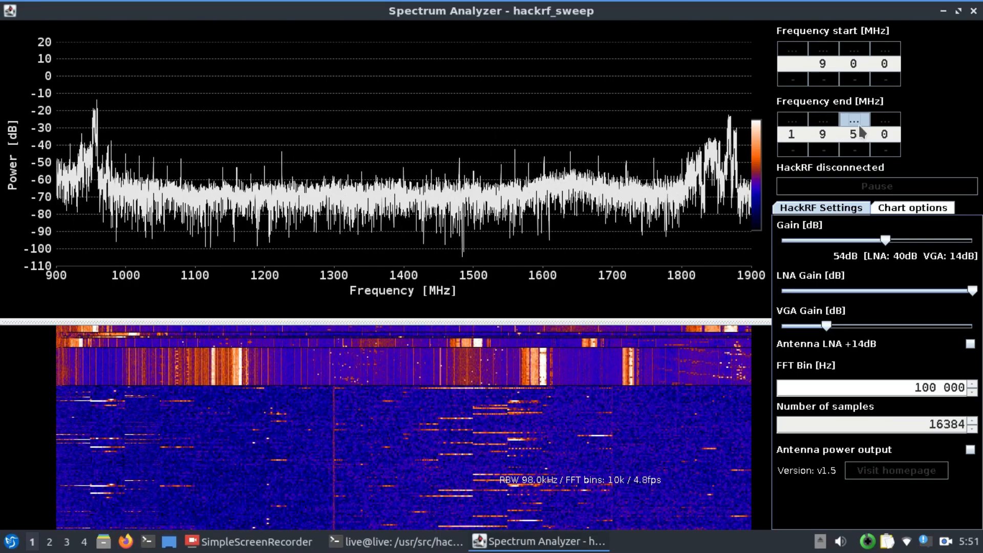
left_click(854, 120)
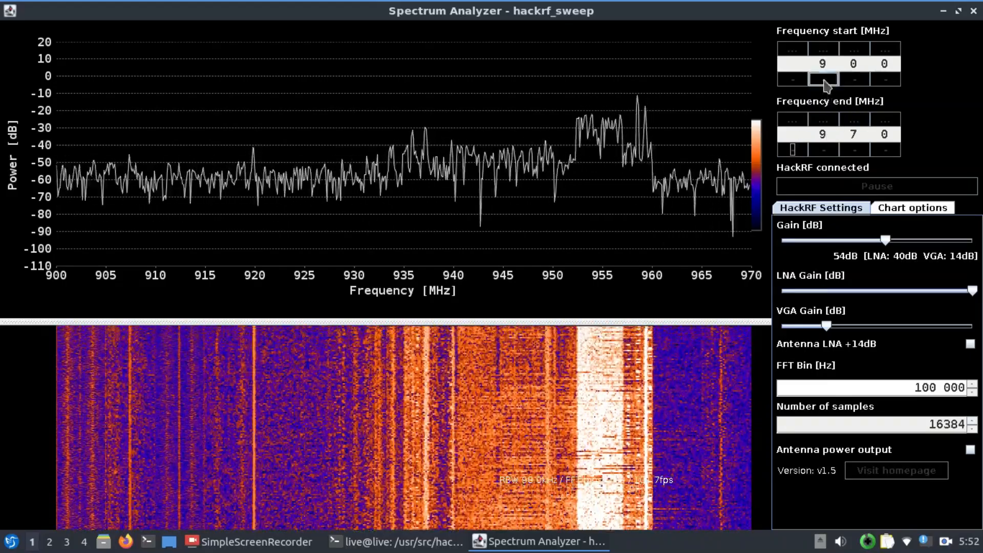
- Adjust Frequency start to 1800 MHz, keeping the end at 1970 MHz
left_click(792, 63)
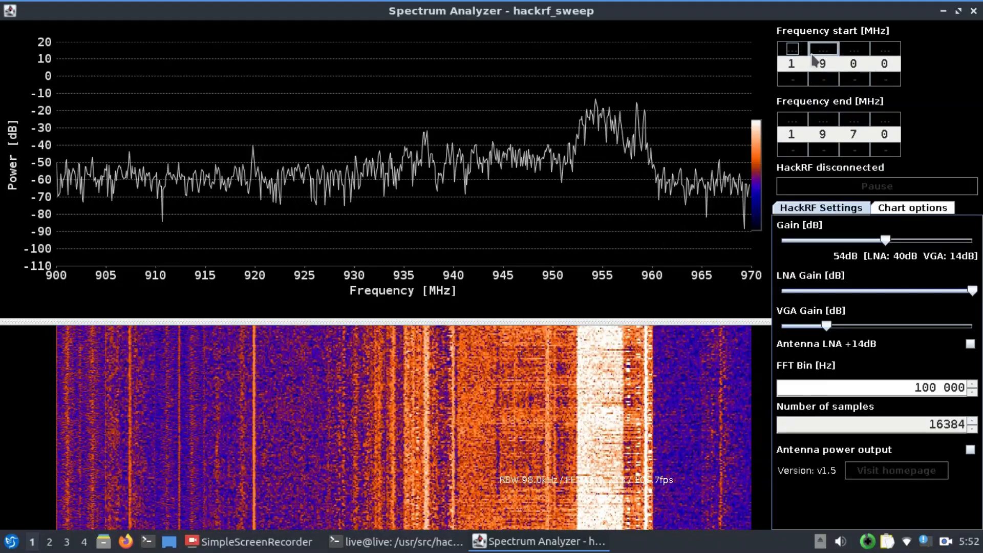
left_click(823, 78)
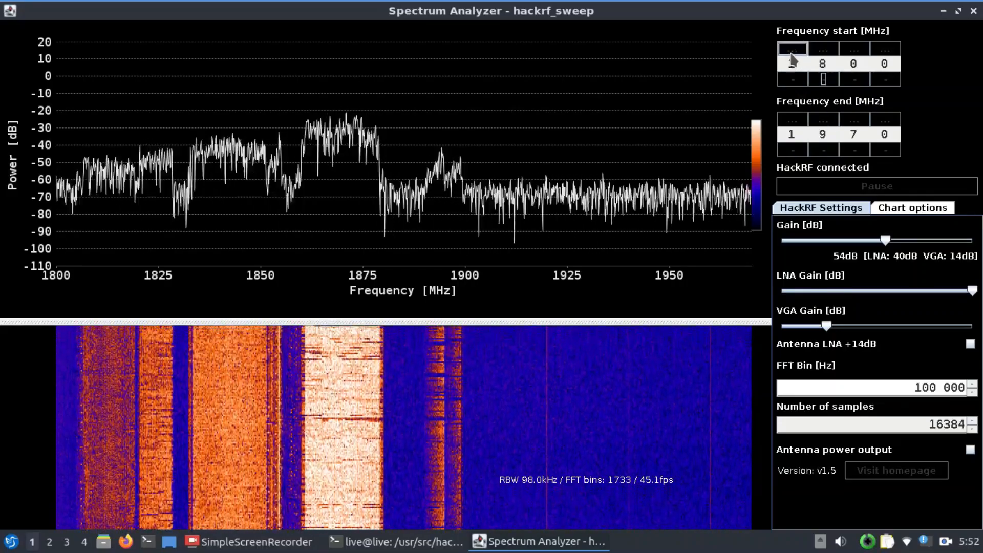
left_click(791, 49)
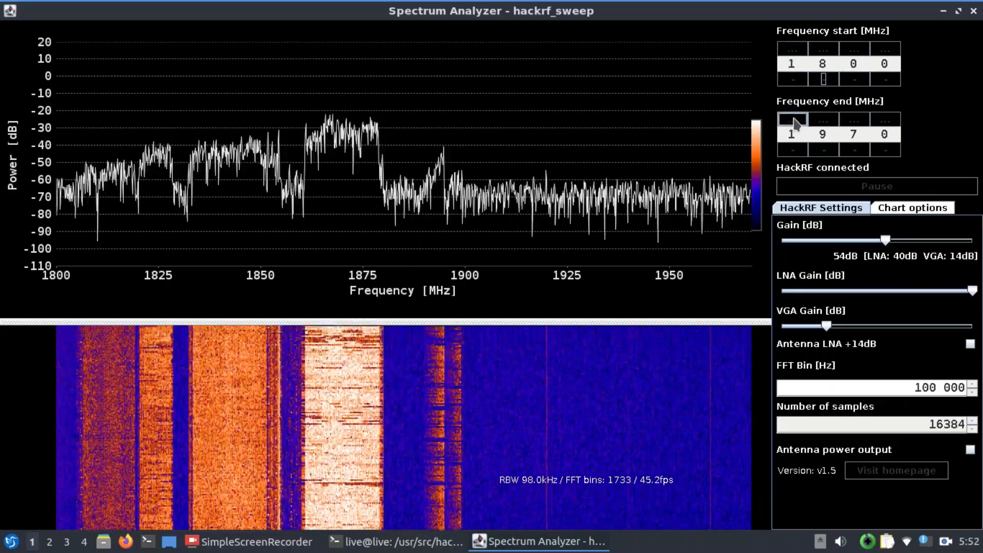
- Shift the sweep range to 2000–3270 MHz with the start and end digit buttons
left_click(791, 134)
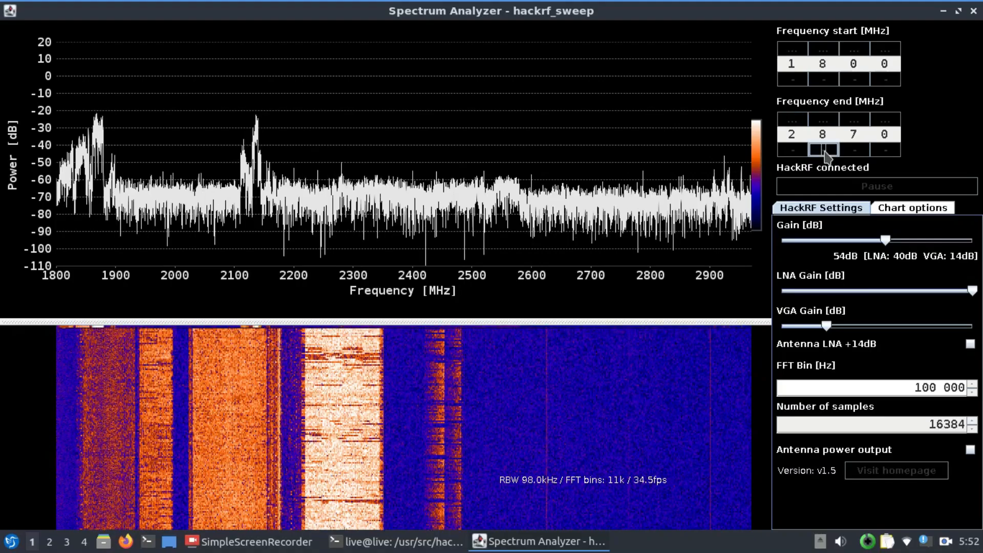
left_click(822, 158)
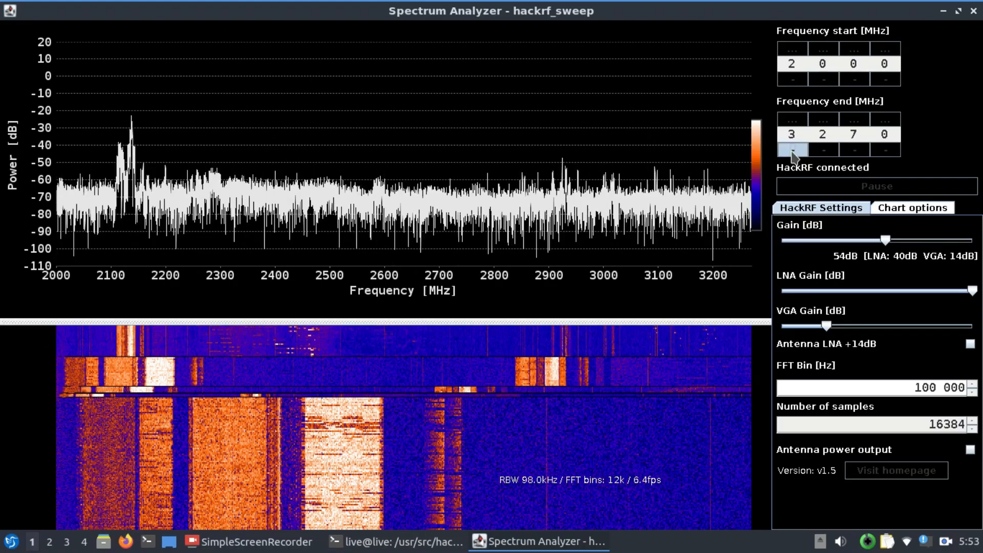
- Lower Frequency end by 1000 MHz to 2270 MHz
left_click(791, 149)
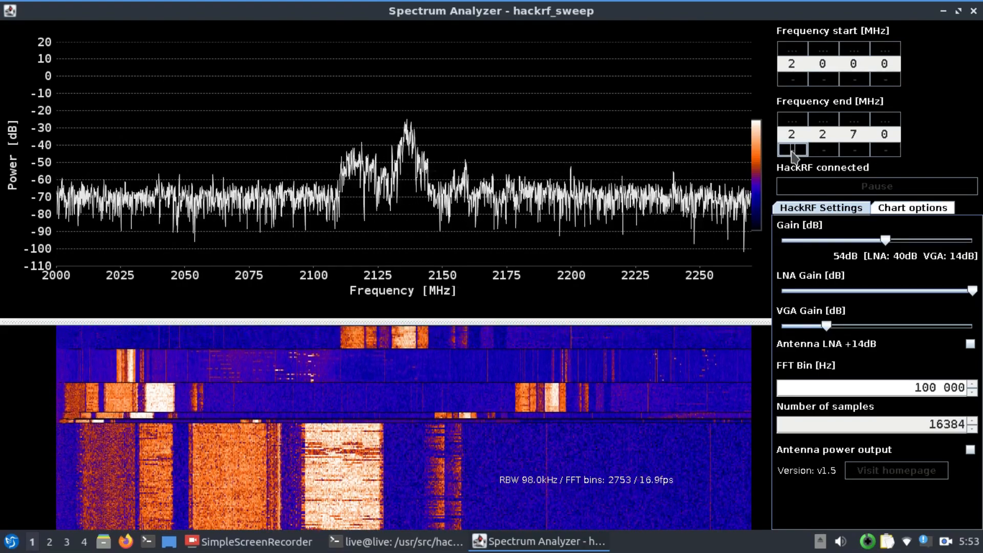
mouse_move(351, 211)
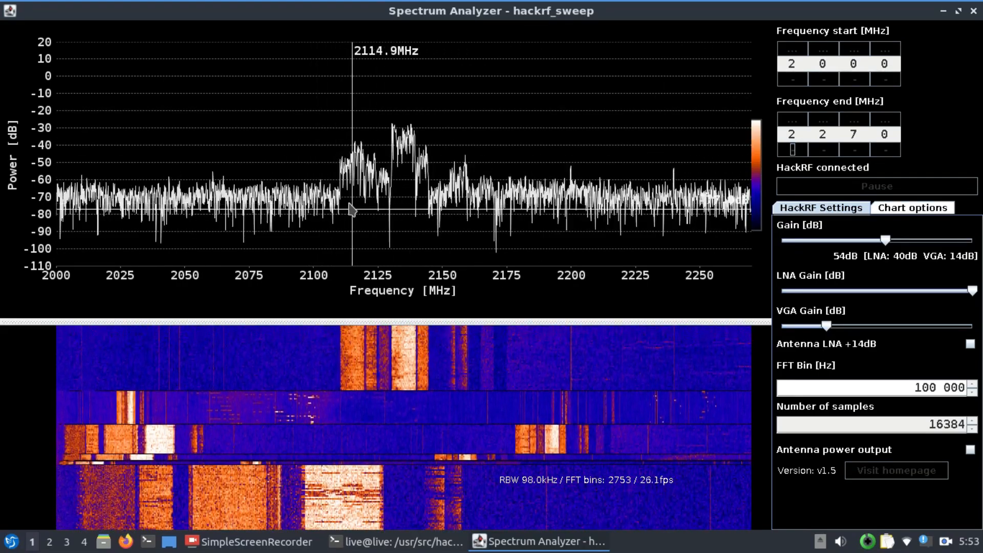
mouse_move(352, 175)
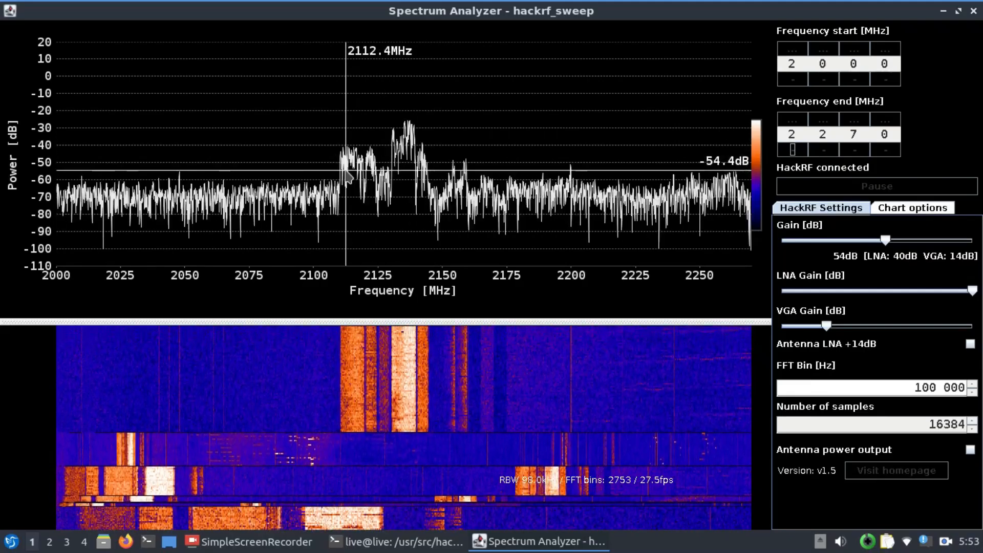
mouse_move(444, 181)
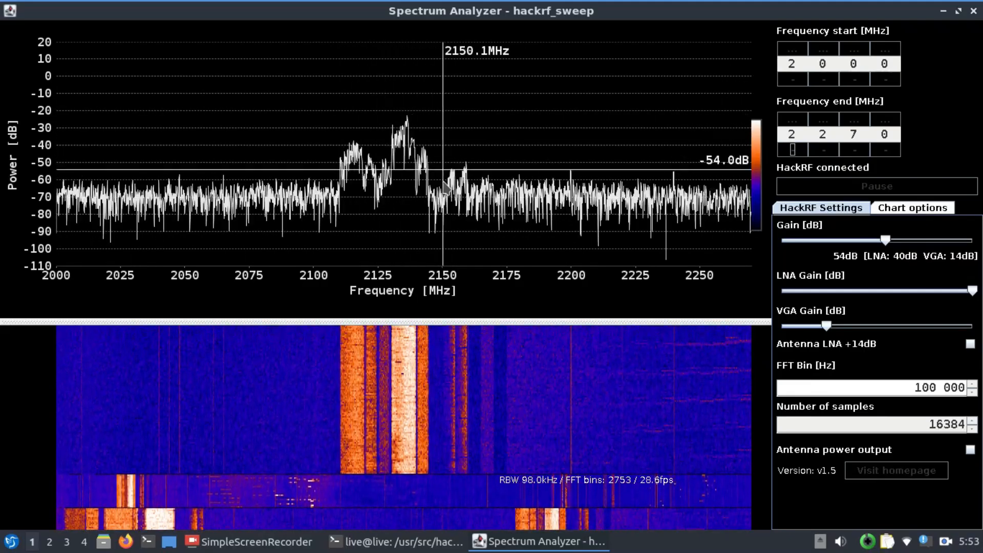
mouse_move(355, 197)
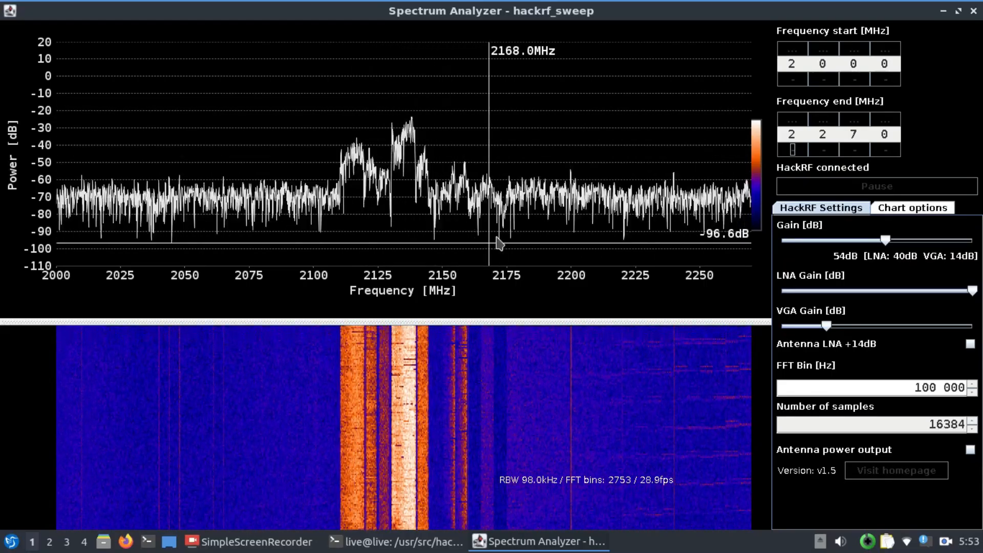
mouse_move(695, 262)
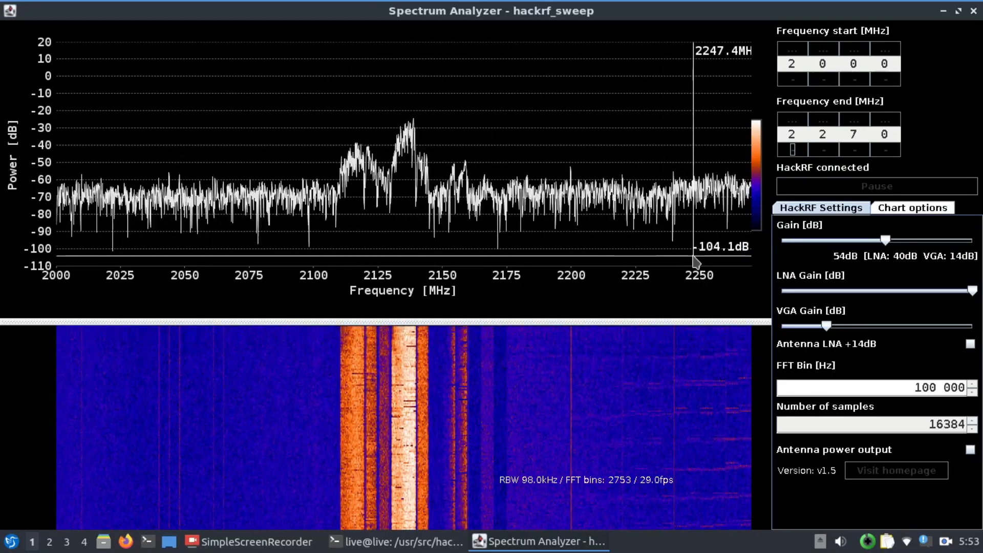